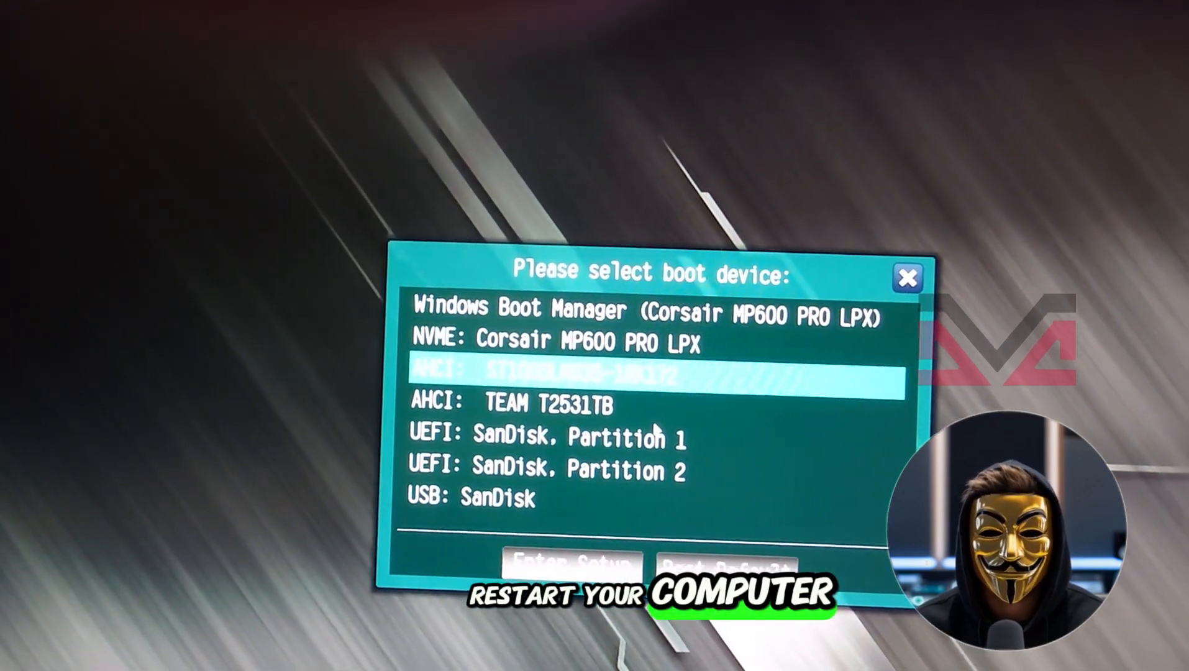
Boot from the SanDisk USB drive and start the Windows 11 installation with Install now
key(Down)
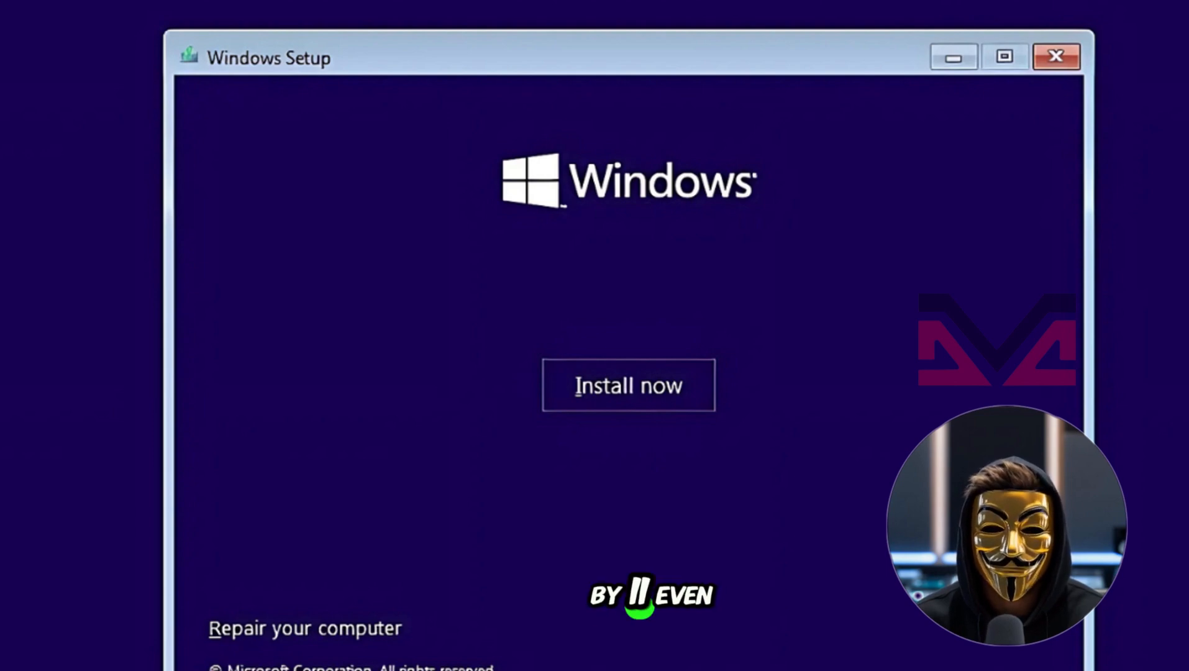
click(628, 385)
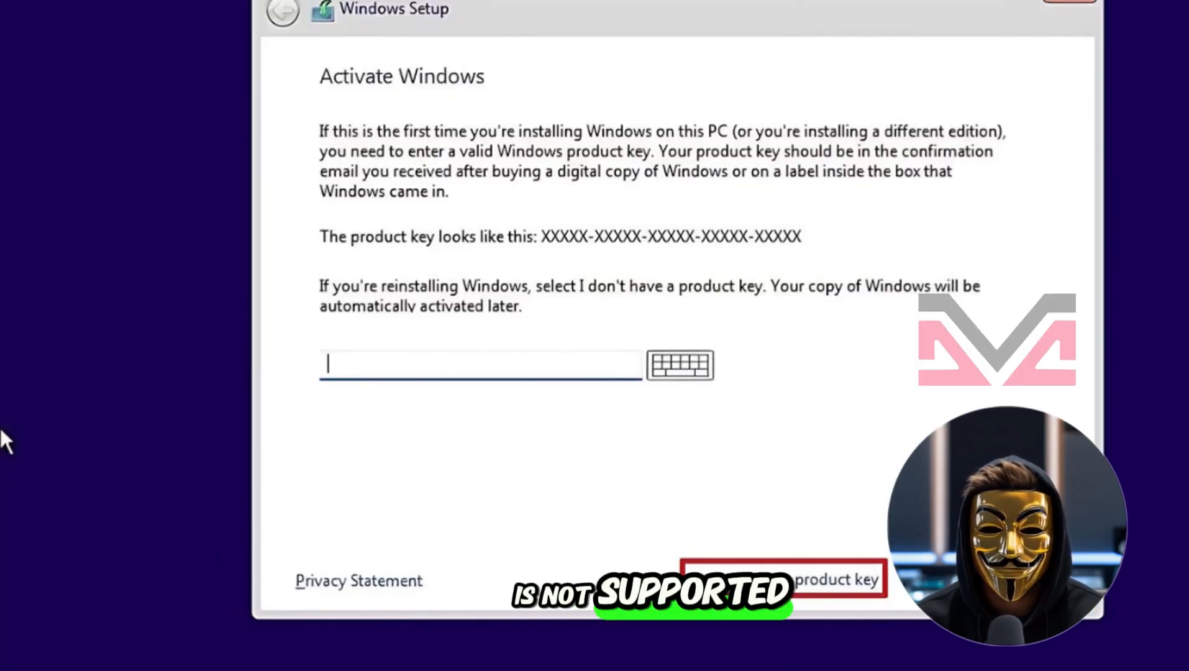